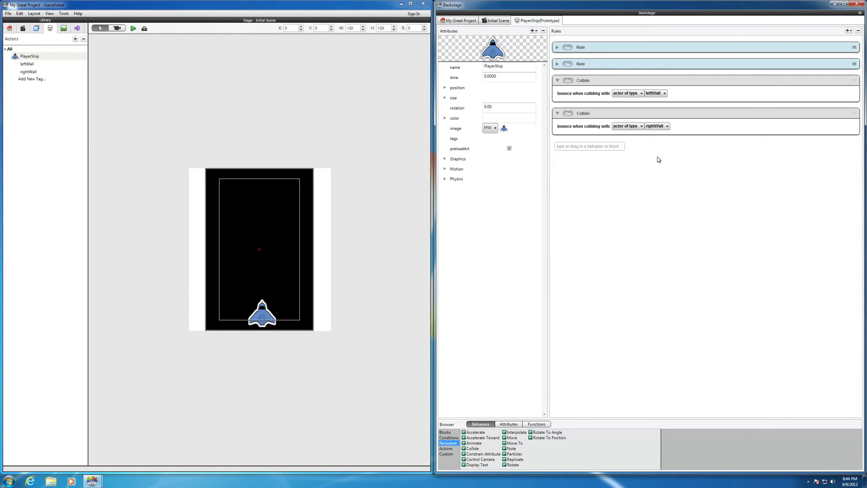
{"action": "mouse_move", "coordinate": [534, 408]}
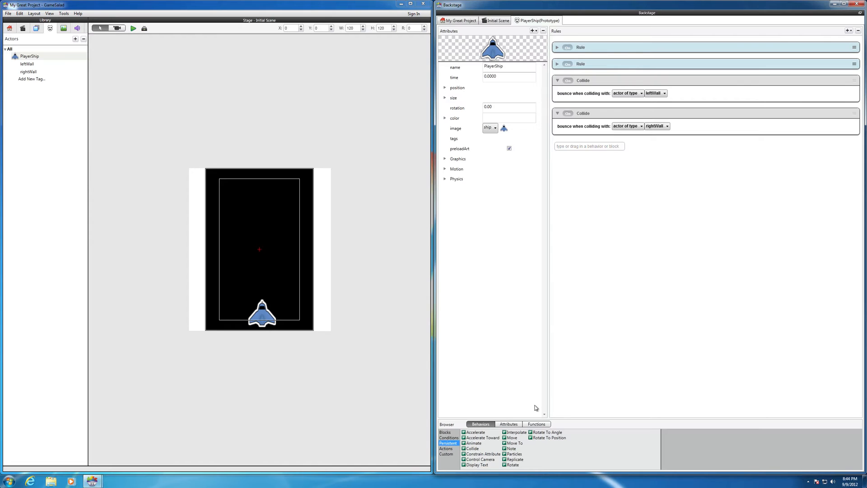
{"action": "mouse_move", "coordinate": [534, 405]}
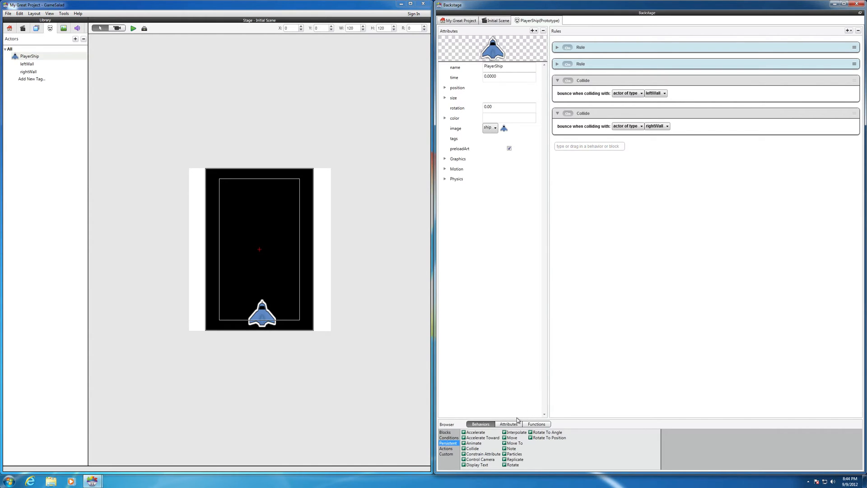
{"action": "mouse_move", "coordinate": [591, 372]}
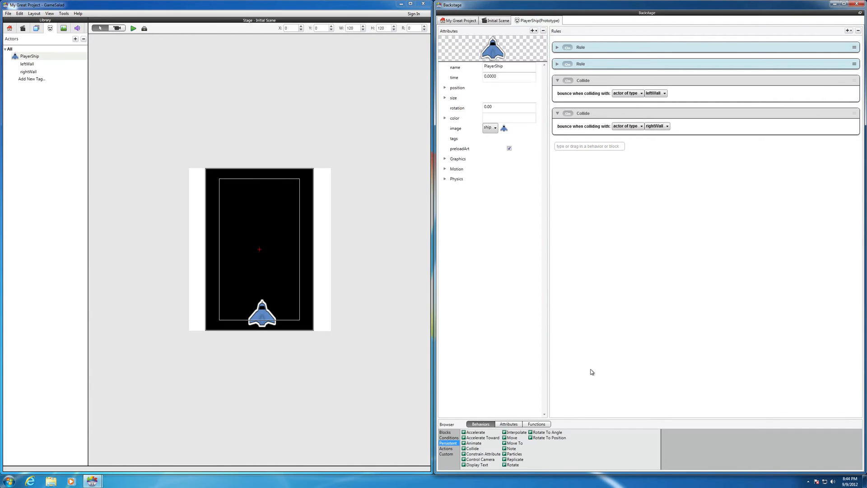
{"action": "mouse_move", "coordinate": [509, 452]}
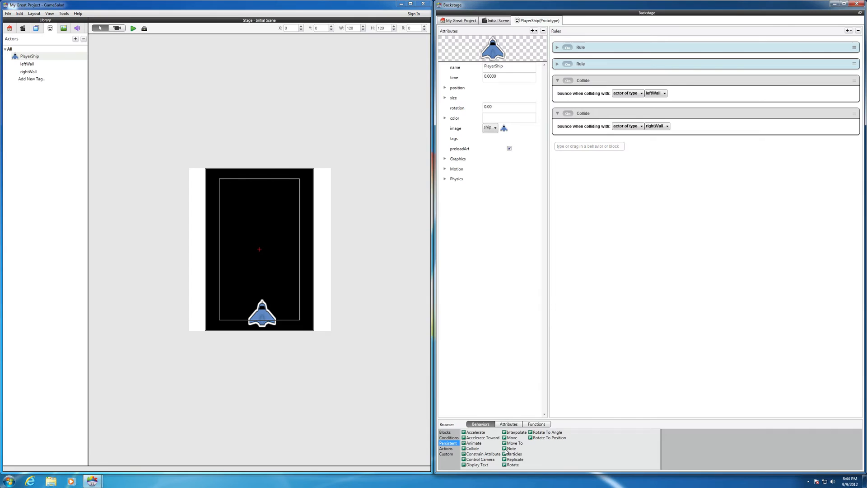
Step: Add a Note behavior from Actions to the top of PlayerShip's rules
{"action": "left_click", "coordinate": [511, 449]}
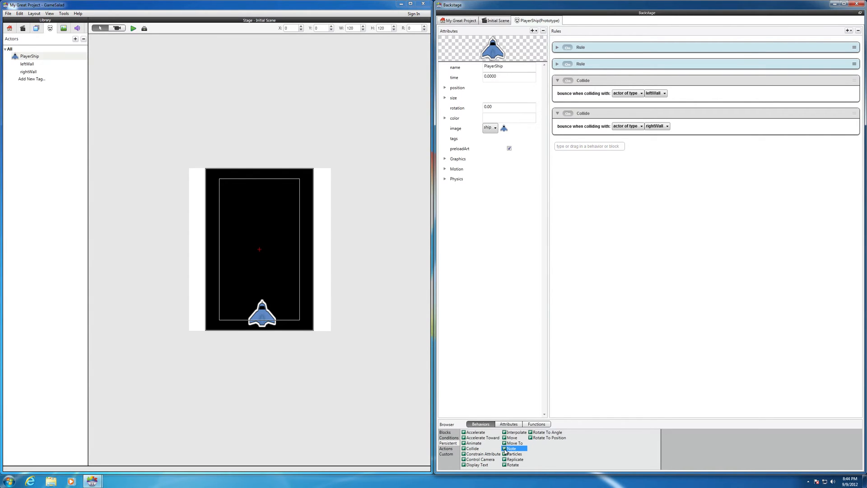
{"action": "left_click_drag", "start_coordinate": [511, 448], "coordinate": [599, 332]}
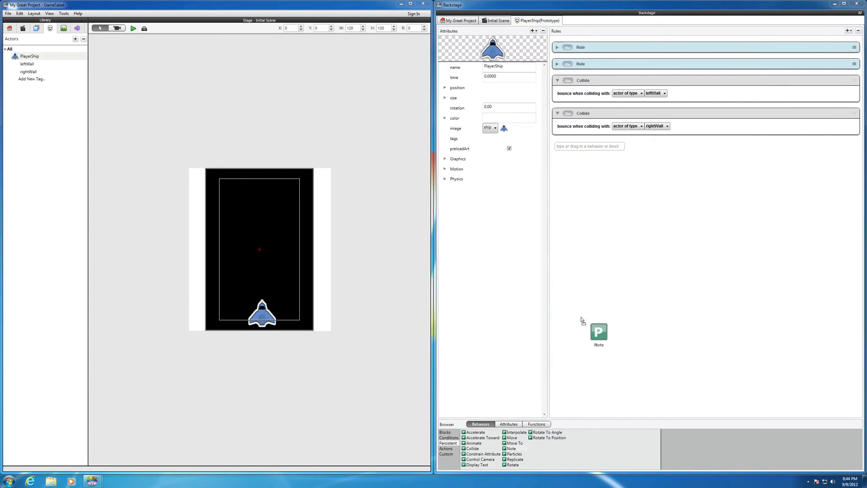
{"action": "left_click_drag", "start_coordinate": [599, 332], "coordinate": [591, 75]}
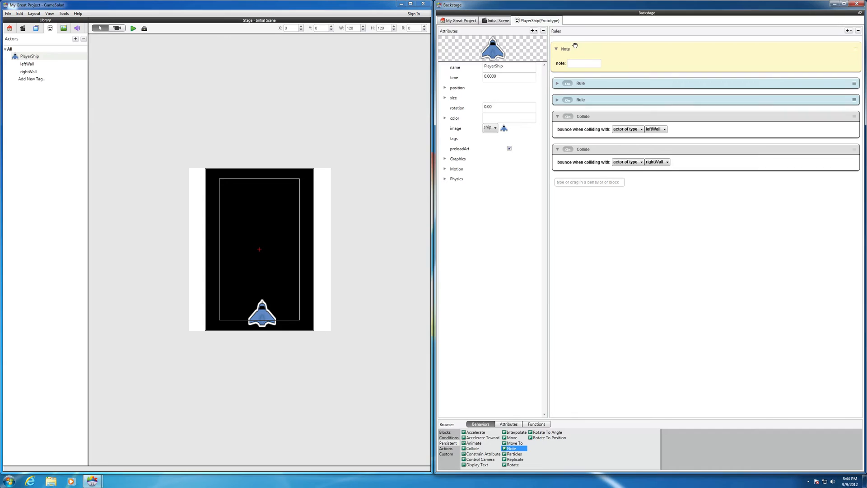
Step: Label the top Note "These rules move the PlayerShip Left and Right"
{"action": "left_click", "coordinate": [583, 63]}
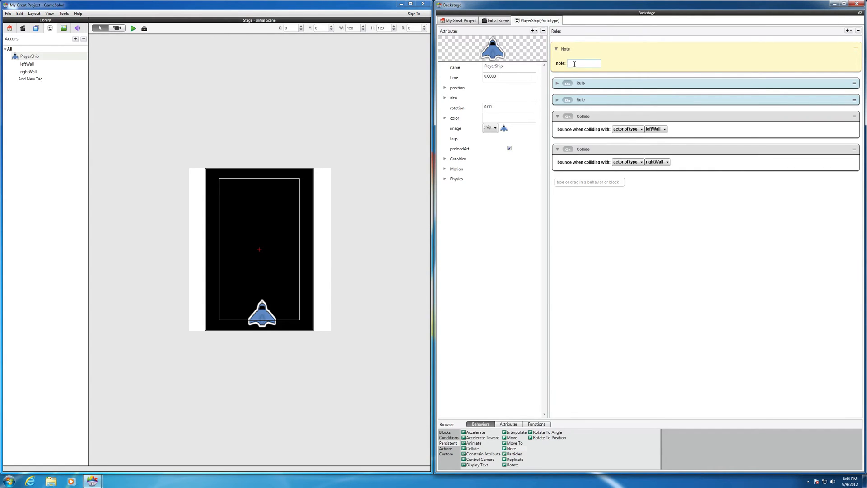
{"action": "left_click", "coordinate": [557, 83]}
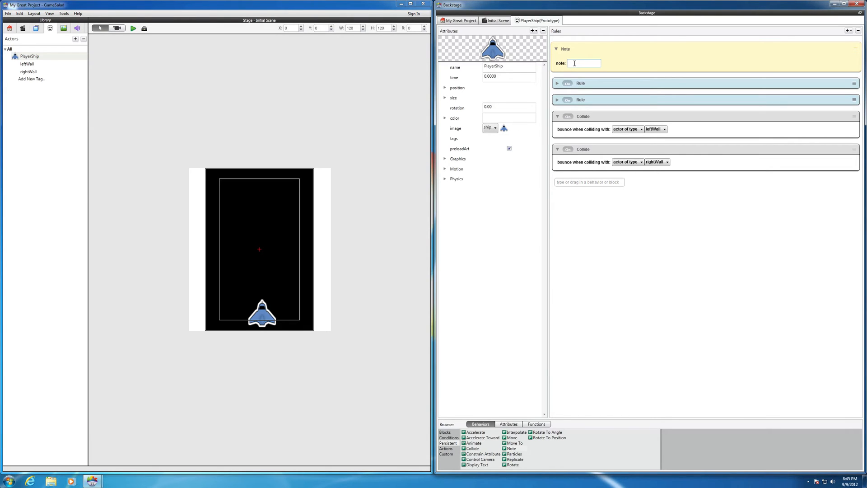
{"action": "type", "text": "These rules m"}
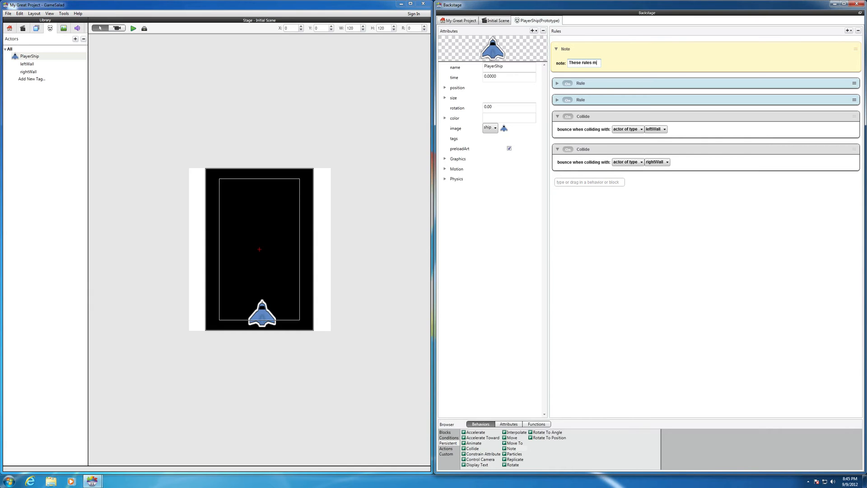
{"action": "type", "text": "ove the pl"}
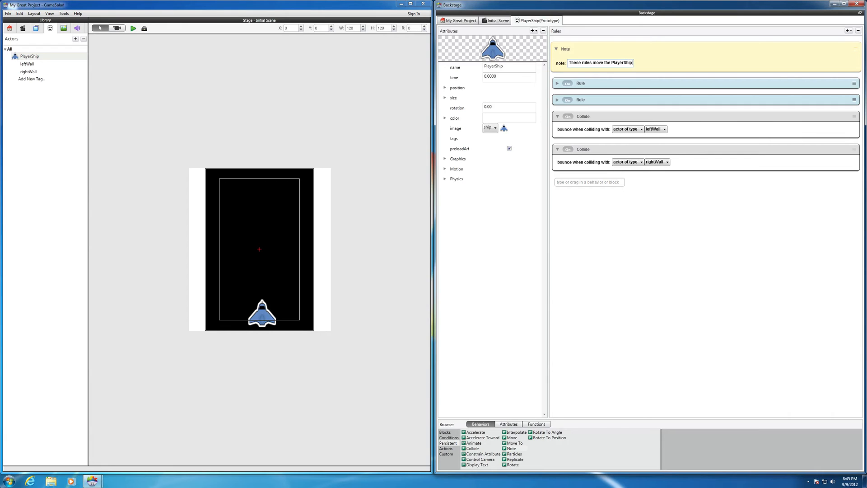
{"action": "type", "text": "Left and R"}
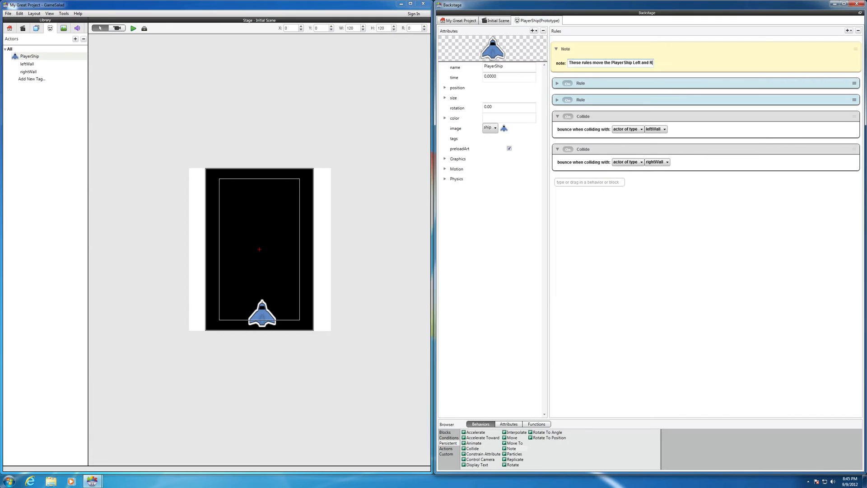
{"action": "type", "text": "ight"}
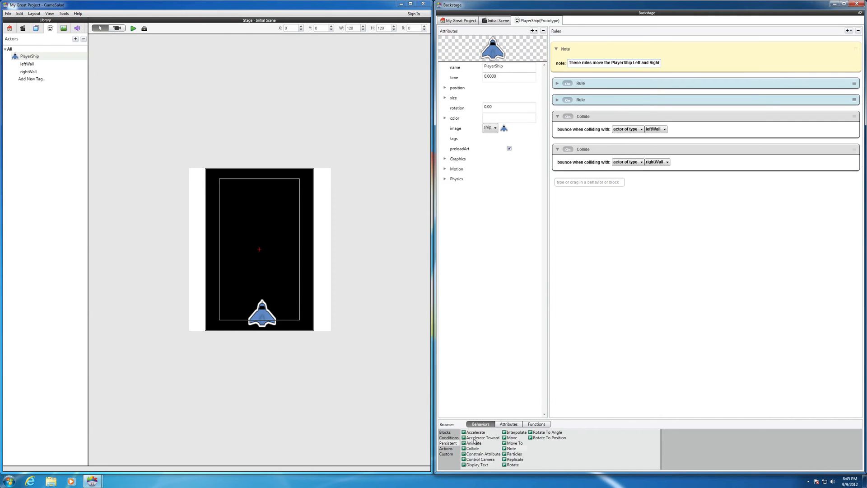
{"action": "mouse_move", "coordinate": [491, 453]}
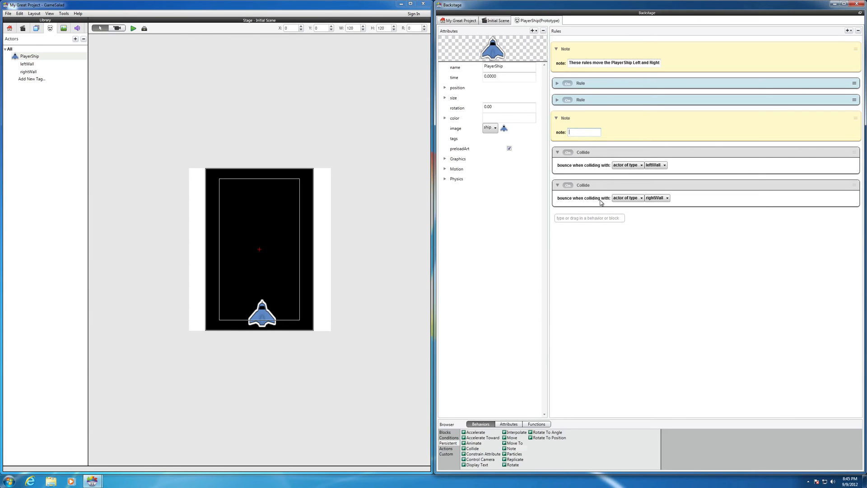
Step: Write "These will control the ship's collision with the Left/Right walls" in the second Note
{"action": "type", "text": "1"}
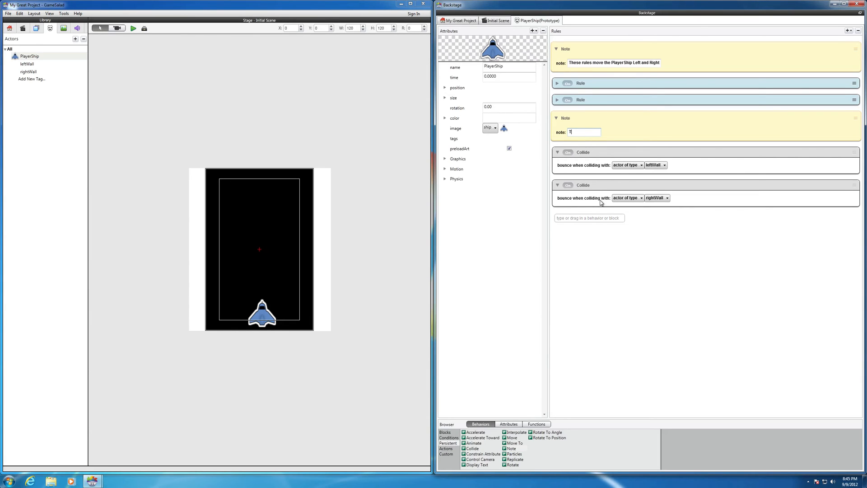
{"action": "type", "text": "hese will control"}
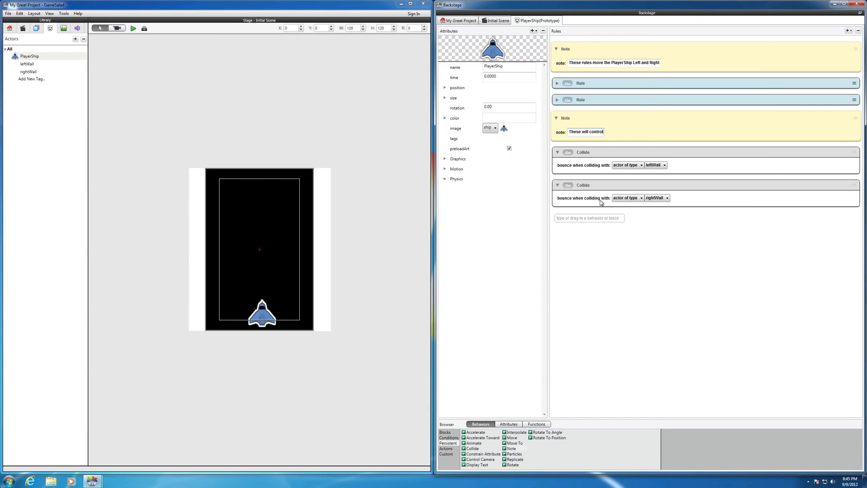
{"action": "type", "text": "the sho"}
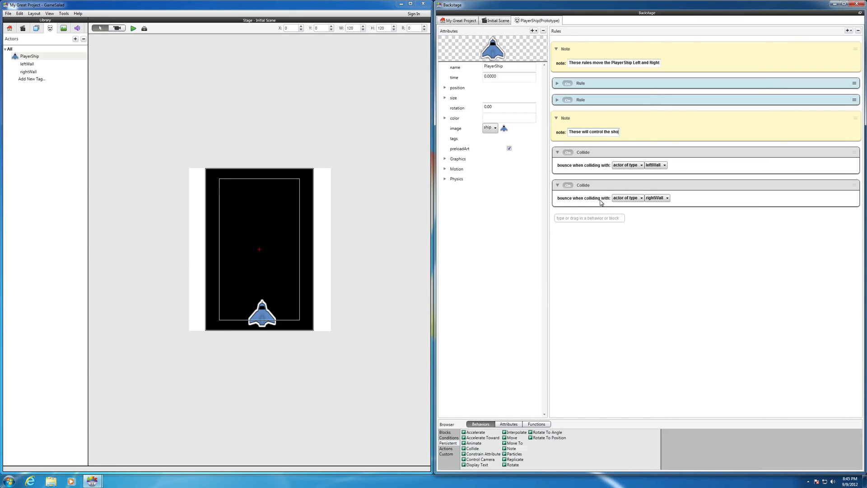
{"action": "type", "text": "ip"}
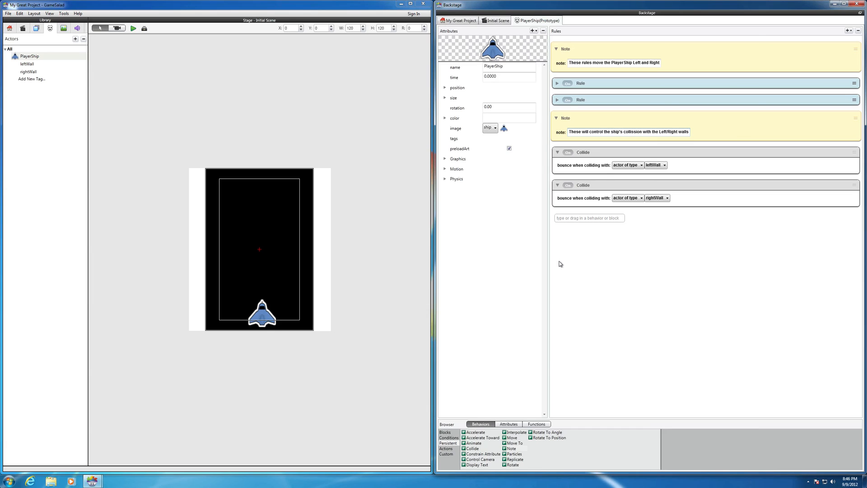
{"action": "mouse_move", "coordinate": [557, 265]}
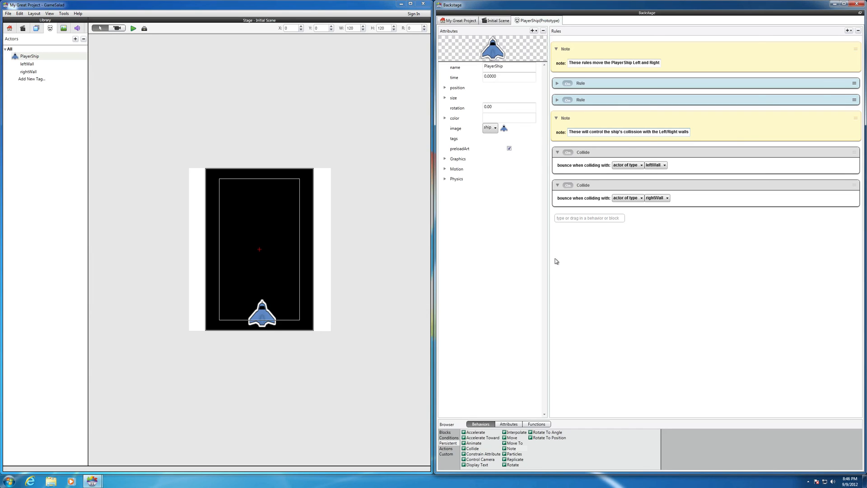
{"action": "mouse_move", "coordinate": [642, 112]}
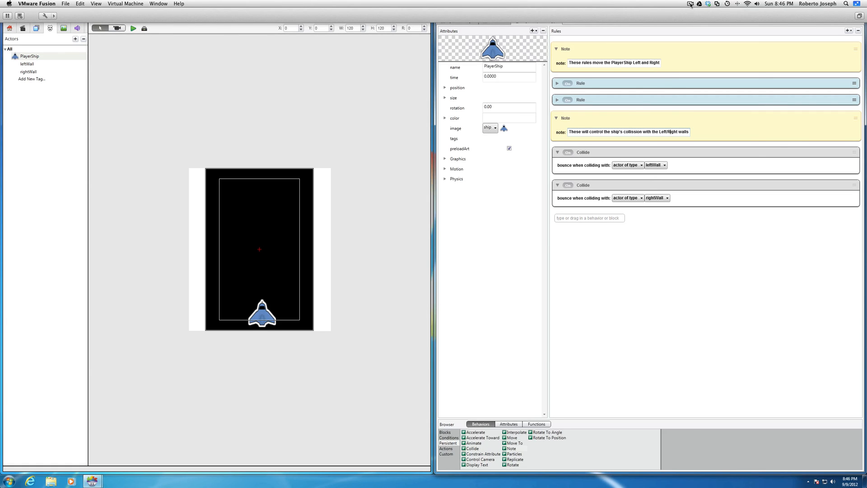
{"action": "left_click", "coordinate": [690, 5]}
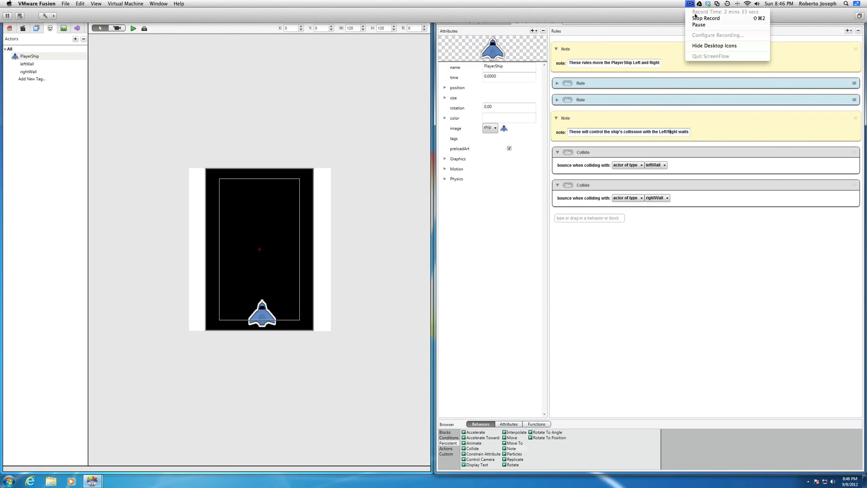